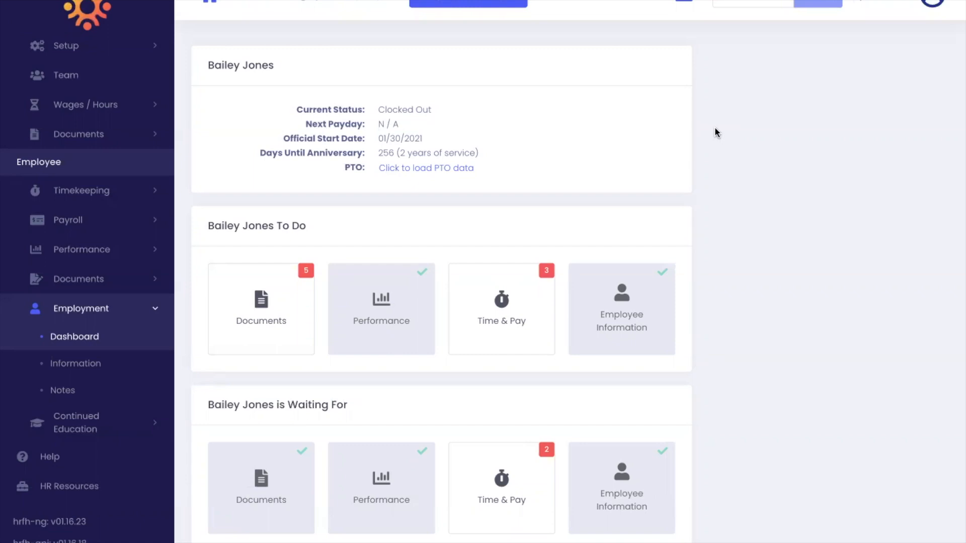
{"action": "mouse_move", "coordinate": [636, 187]}
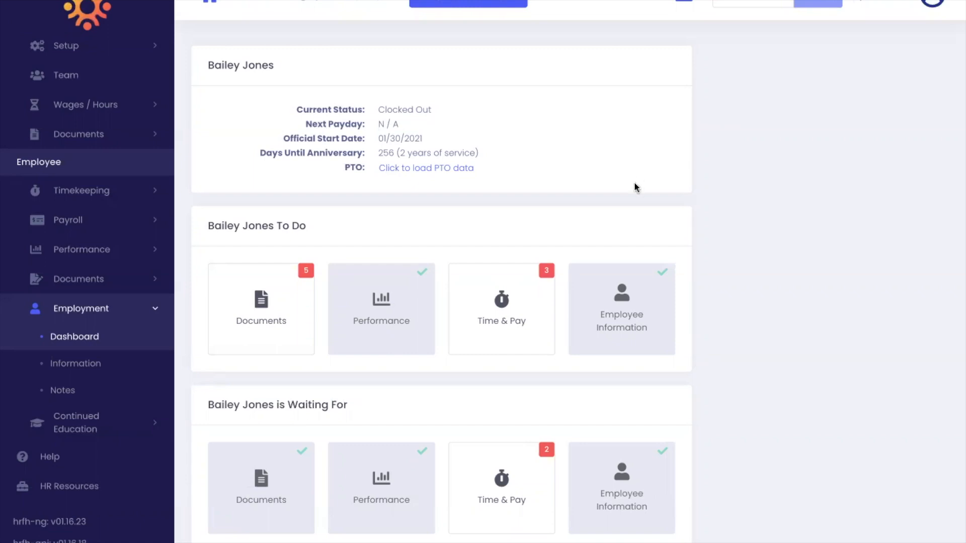
{"action": "left_click", "coordinate": [66, 74]}
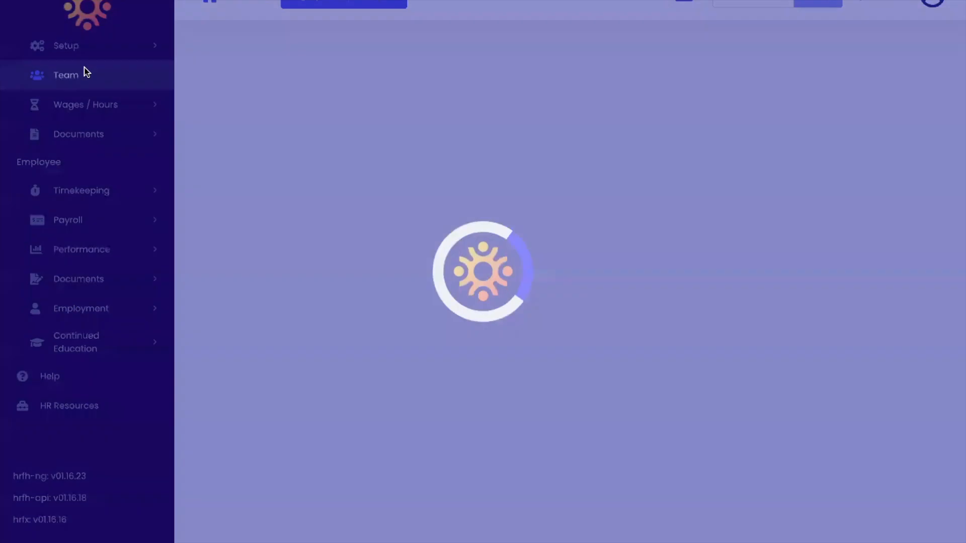
{"action": "left_click", "coordinate": [66, 75]}
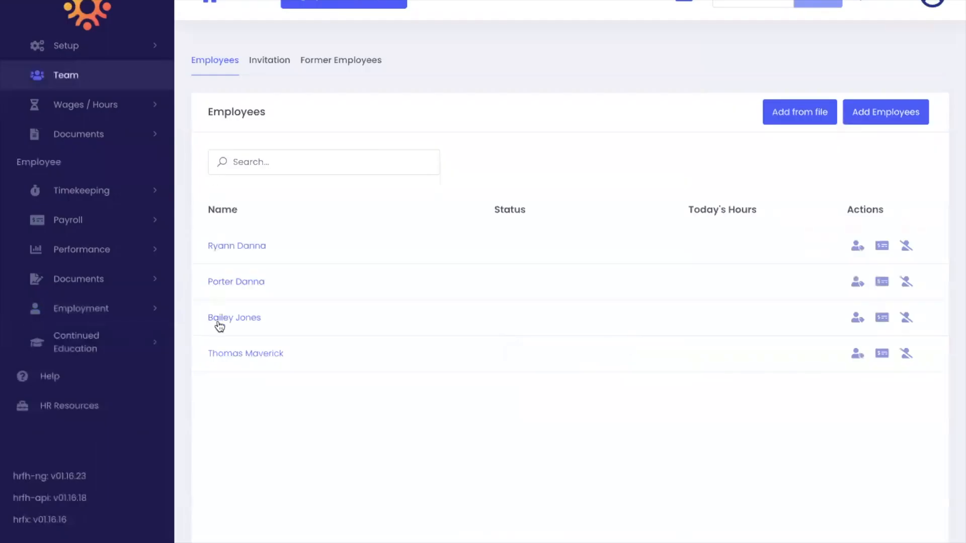
{"action": "left_click", "coordinate": [234, 317]}
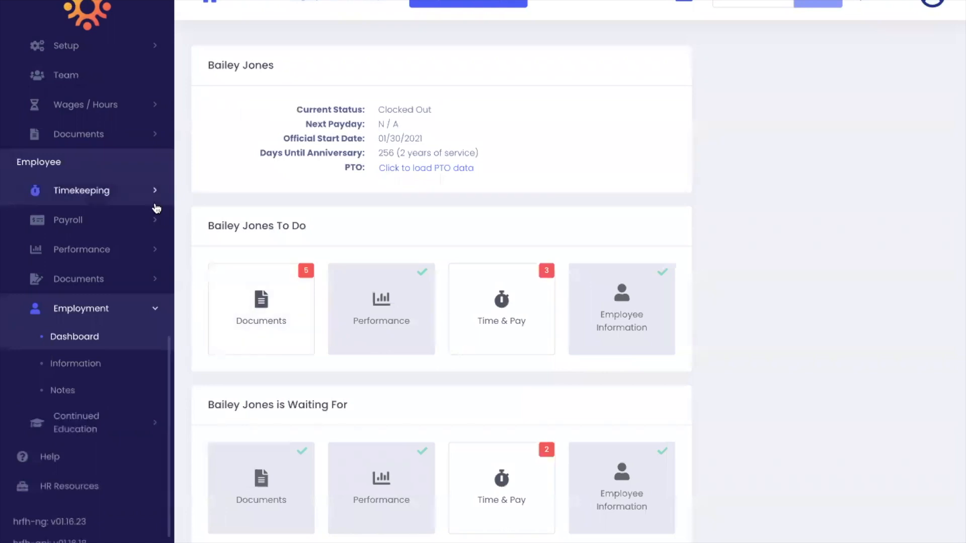
{"action": "left_click", "coordinate": [78, 279]}
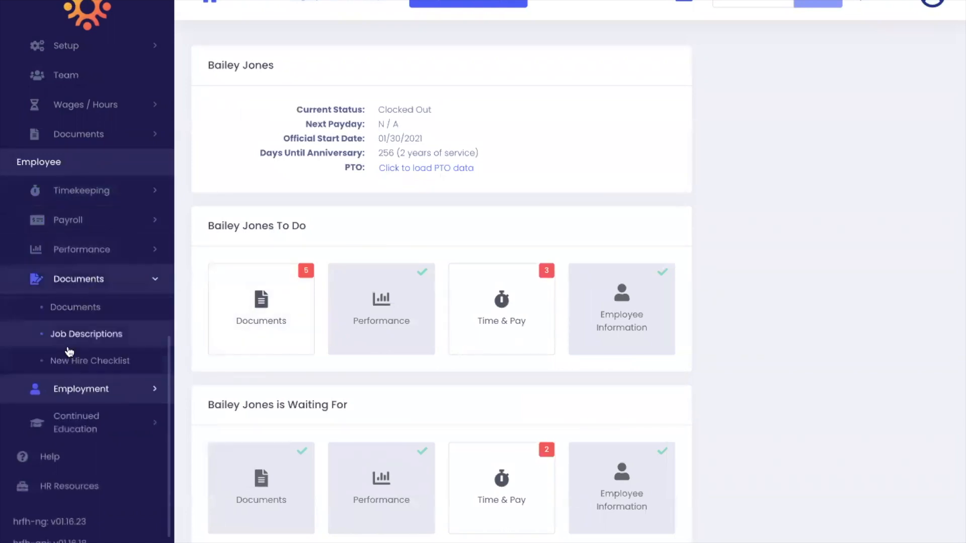
{"action": "left_click", "coordinate": [90, 361]}
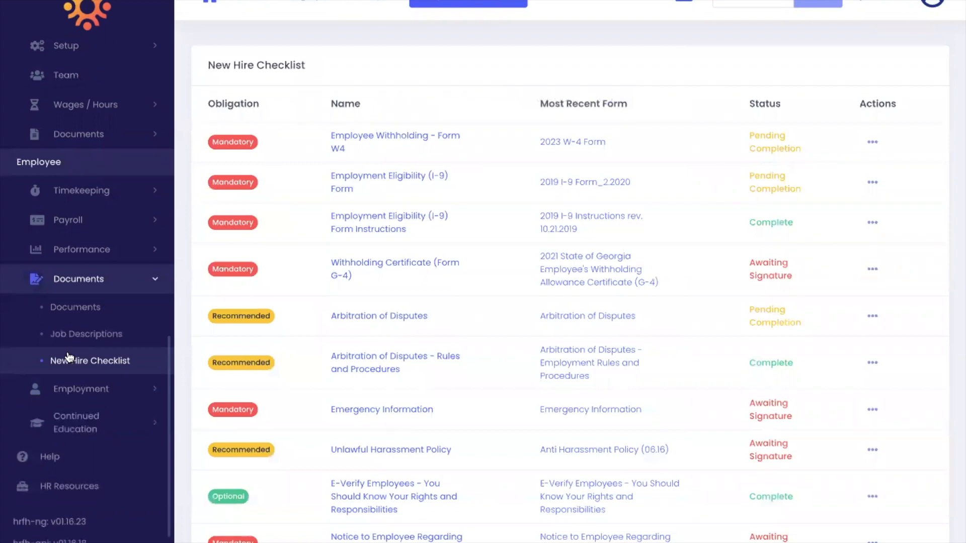
{"action": "mouse_move", "coordinate": [174, 147]}
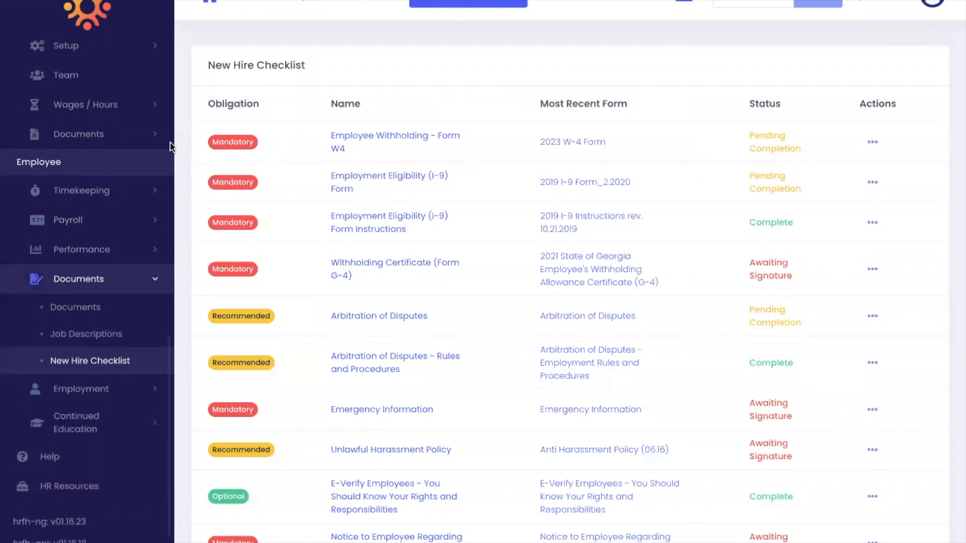
{"action": "mouse_move", "coordinate": [241, 223]}
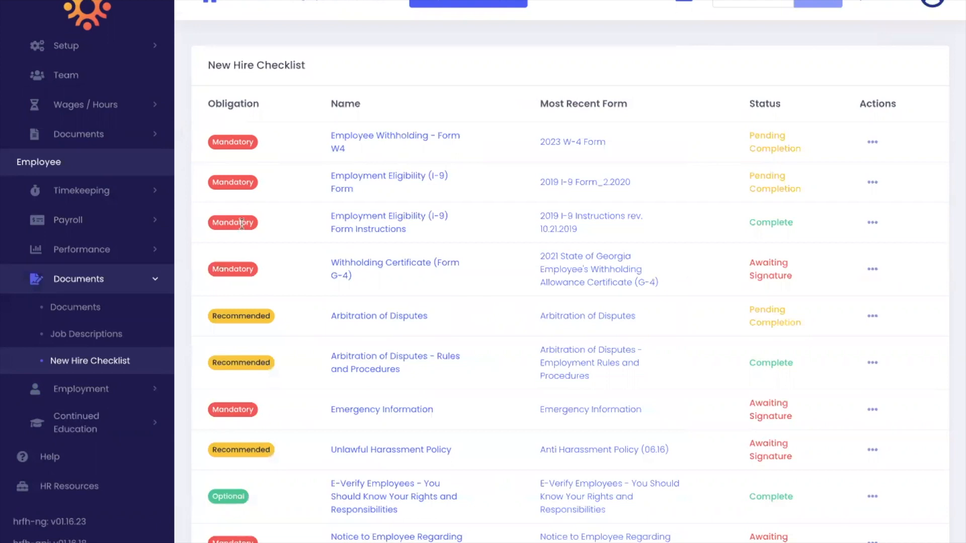
{"action": "mouse_move", "coordinate": [391, 132]}
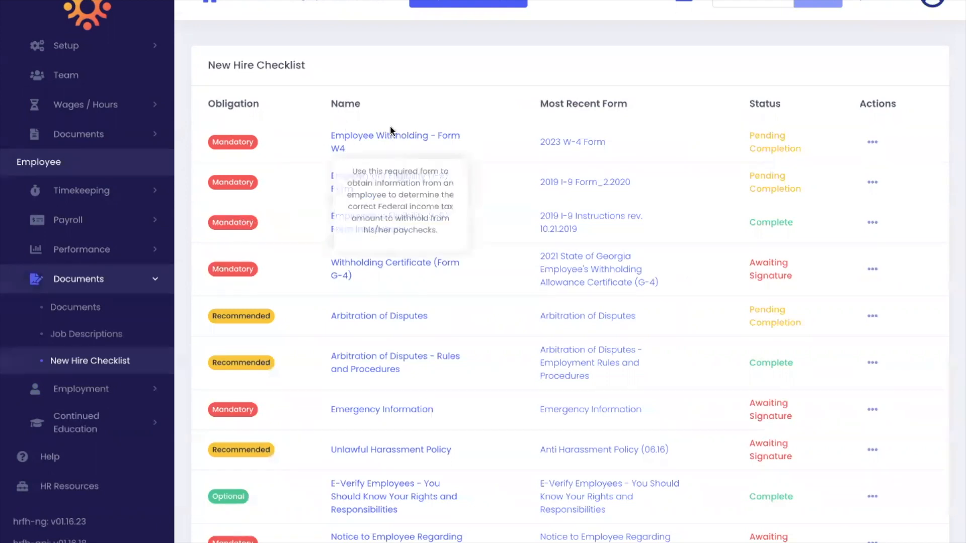
{"action": "mouse_move", "coordinate": [583, 88]}
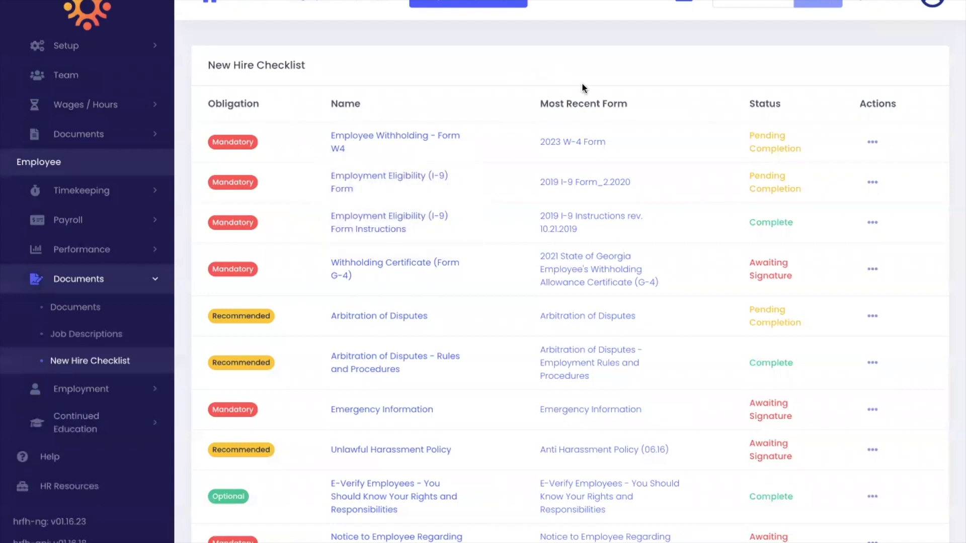
{"action": "mouse_move", "coordinate": [588, 92]}
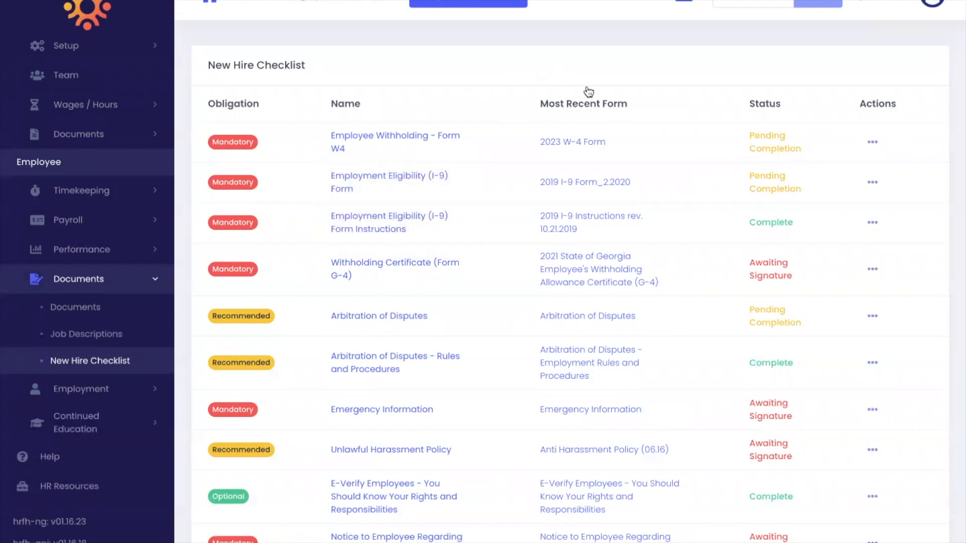
{"action": "mouse_move", "coordinate": [773, 93]}
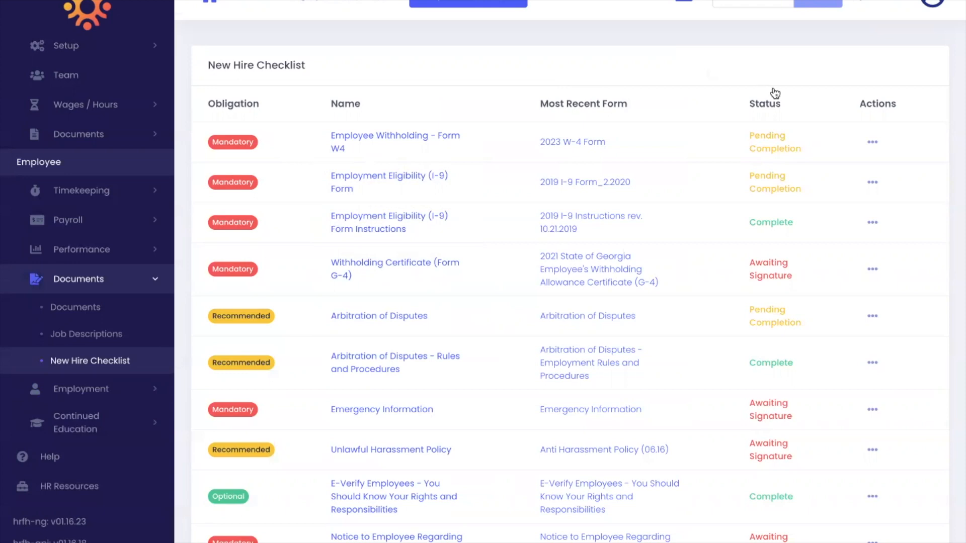
{"action": "mouse_move", "coordinate": [770, 106]}
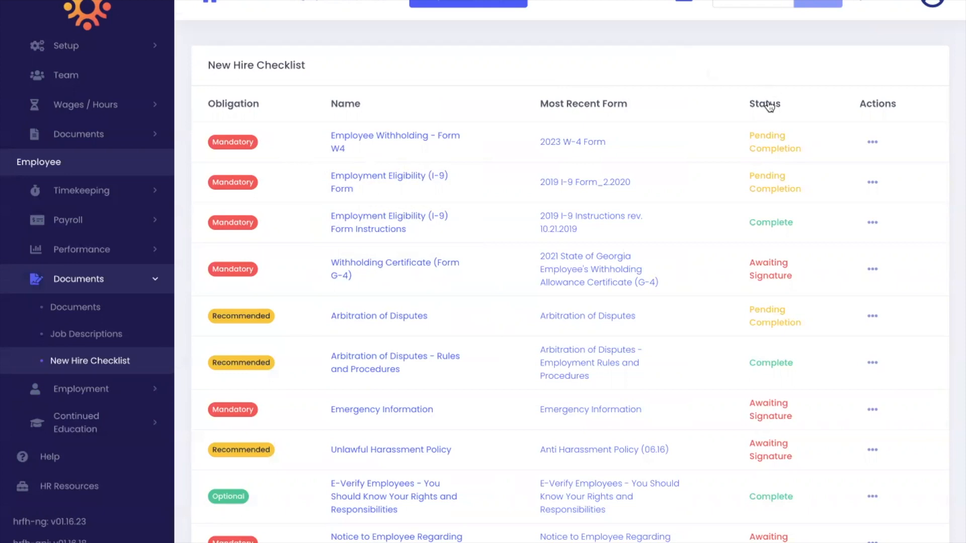
{"action": "mouse_move", "coordinate": [768, 235]}
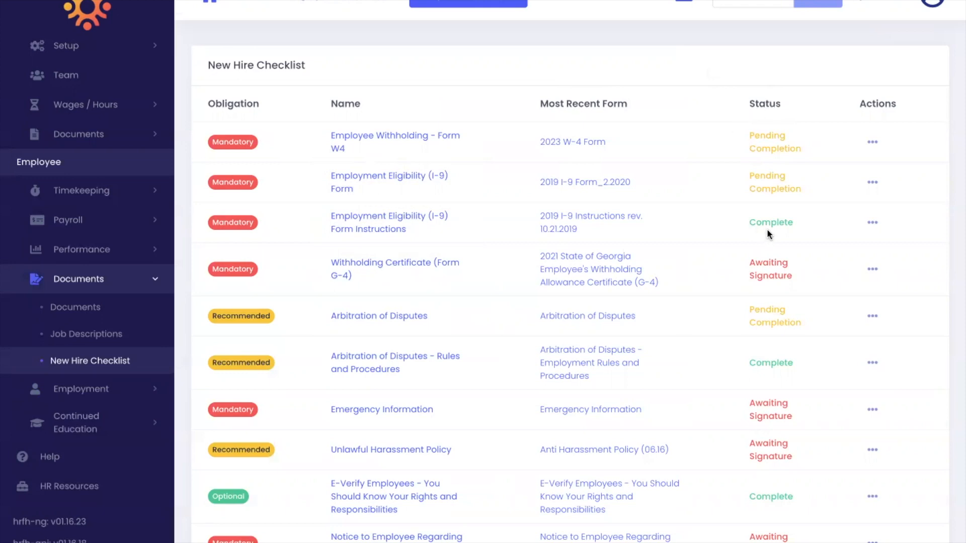
{"action": "mouse_move", "coordinate": [769, 286]}
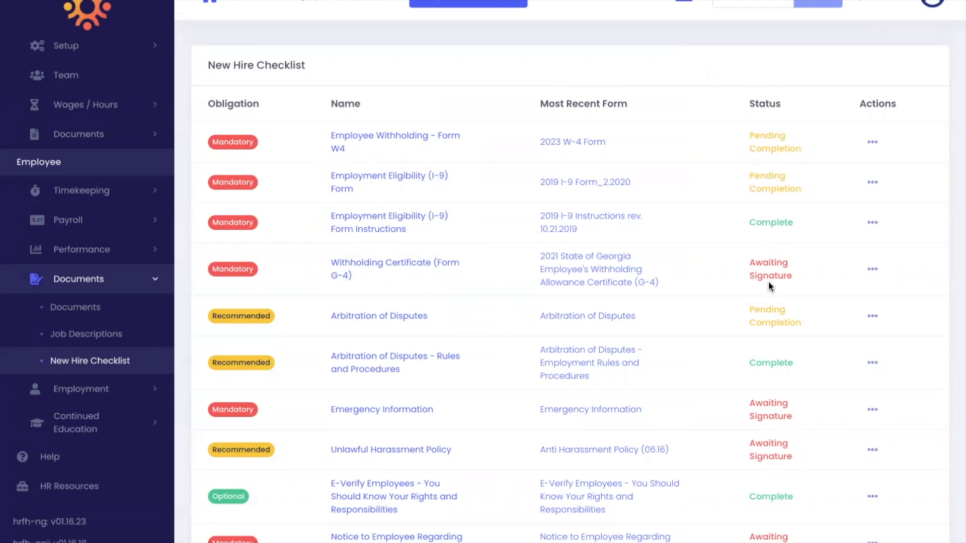
{"action": "mouse_move", "coordinate": [872, 140]}
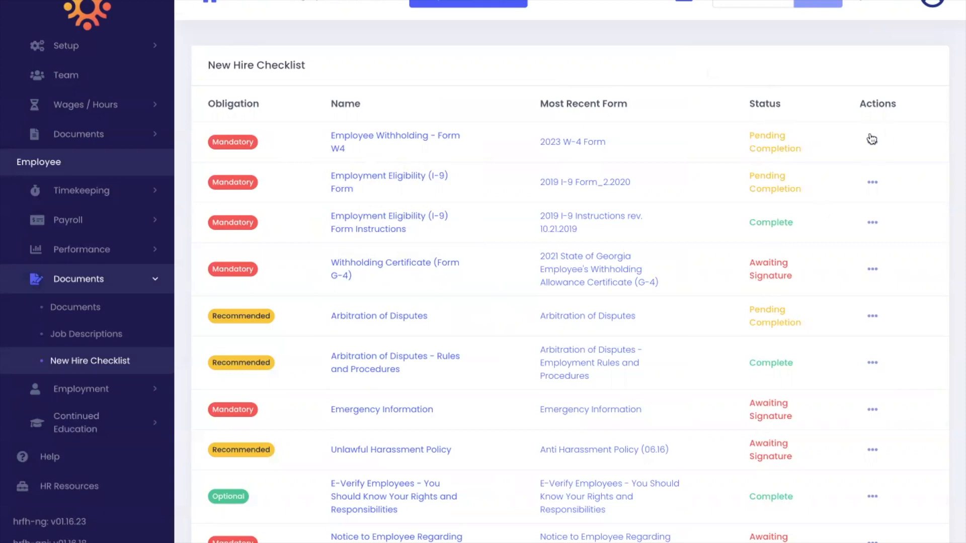
Show the Actions menu for the Employee Withholding - Form W4 item
{"action": "left_click", "coordinate": [872, 142]}
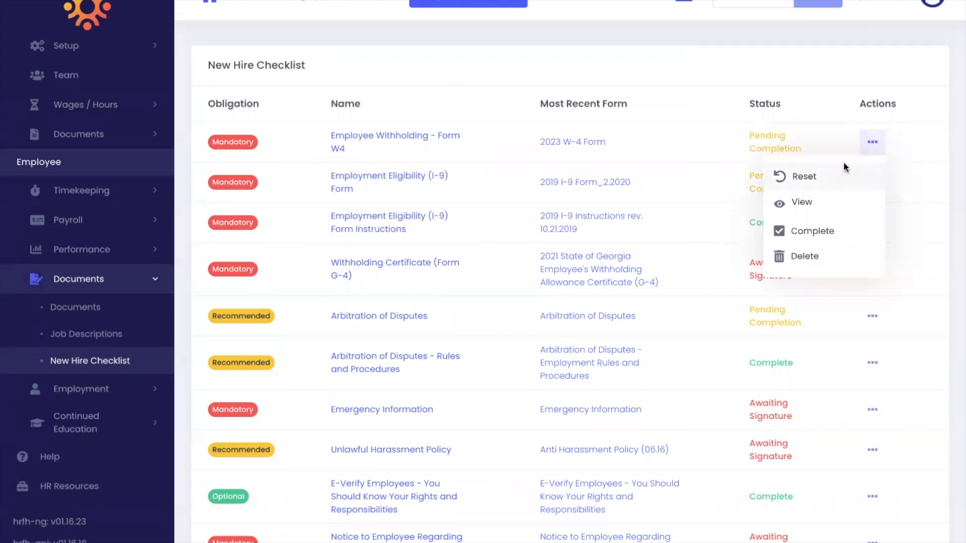
{"action": "mouse_move", "coordinate": [822, 201]}
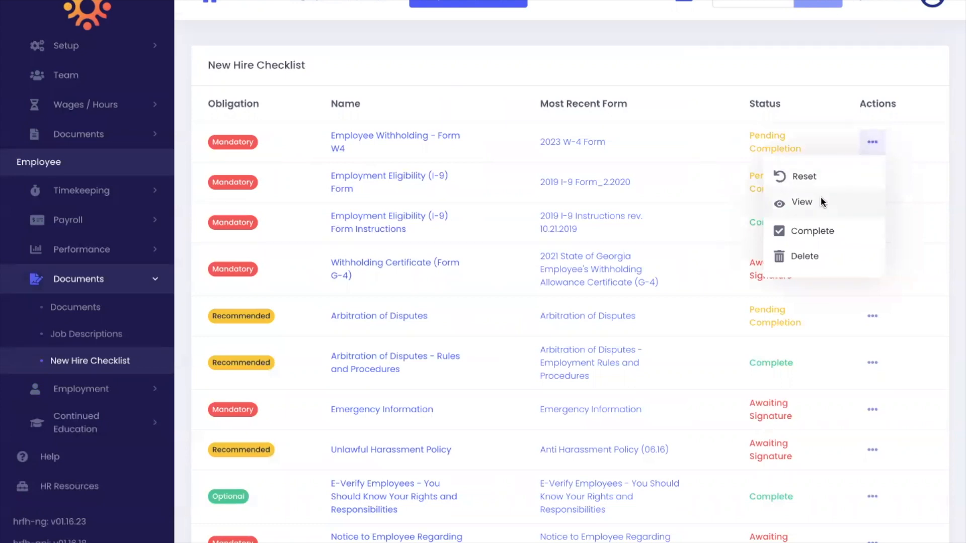
{"action": "mouse_move", "coordinate": [816, 255]}
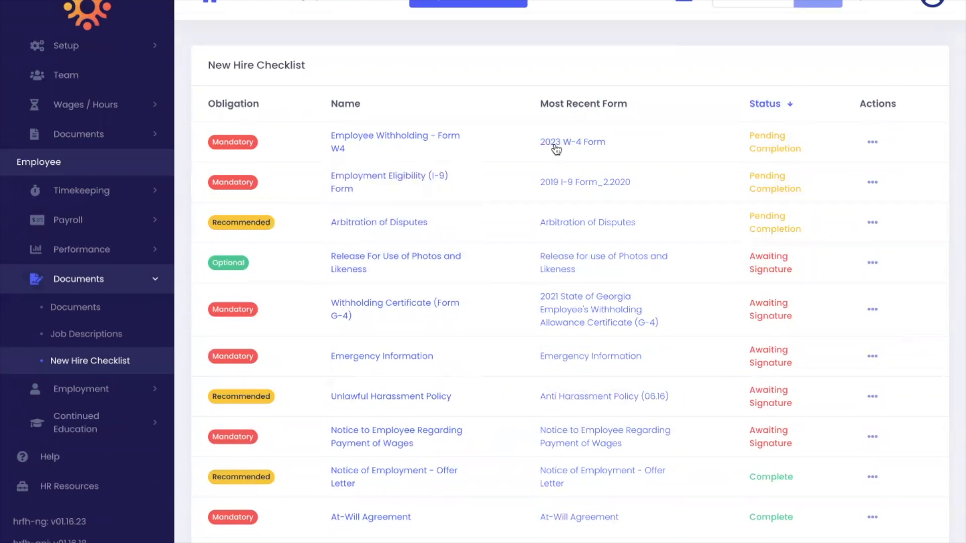
Mark the Employee Withholding - Form W4 item Complete from its Actions menu
{"action": "left_click", "coordinate": [558, 142]}
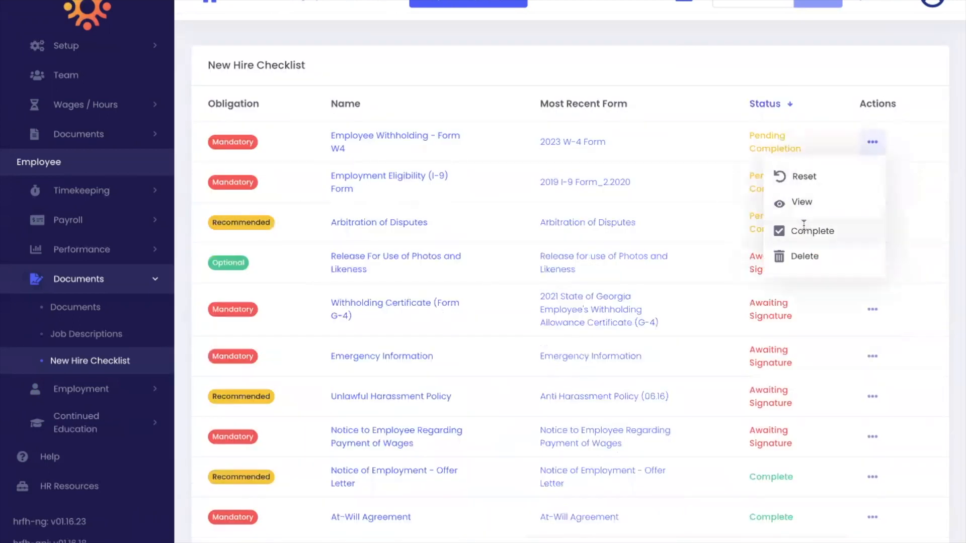
{"action": "mouse_move", "coordinate": [812, 231]}
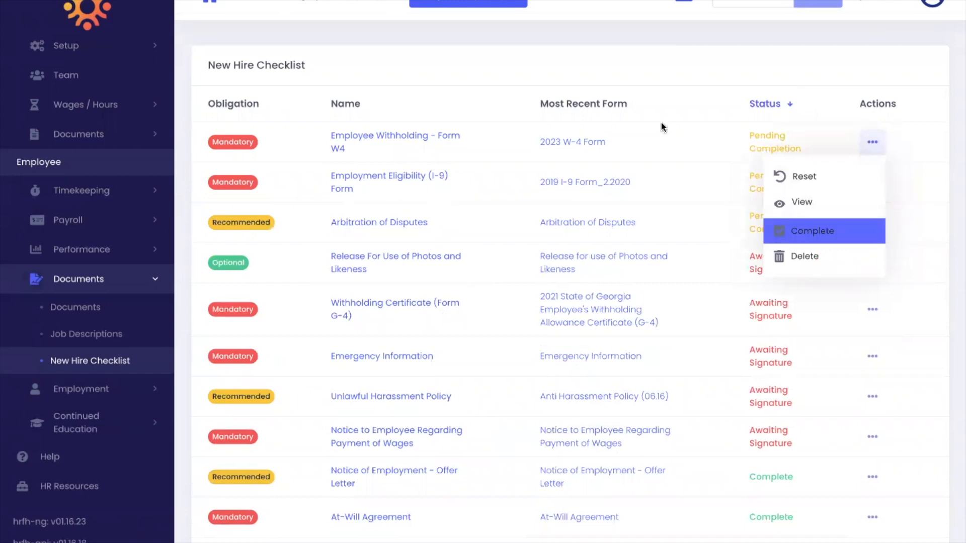
{"action": "left_click", "coordinate": [812, 231]}
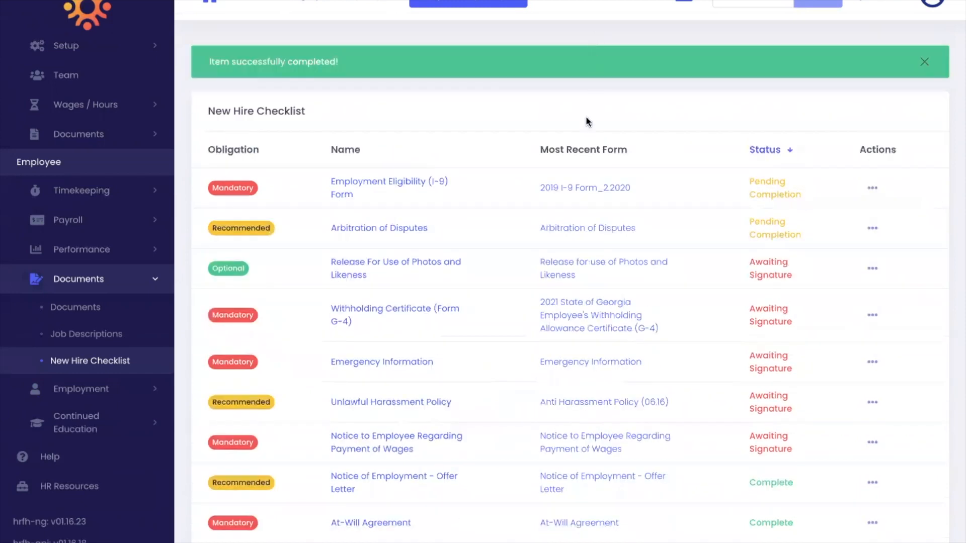
{"action": "mouse_move", "coordinate": [414, 182]}
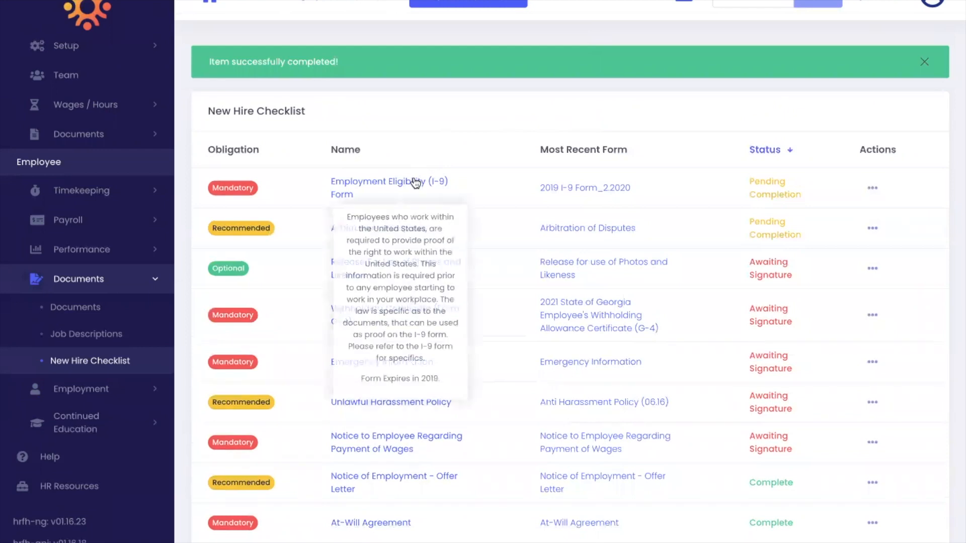
Preview the Employment Eligibility (I-9) form, close it, and reopen the New Hire Checklist
{"action": "left_click", "coordinate": [388, 181]}
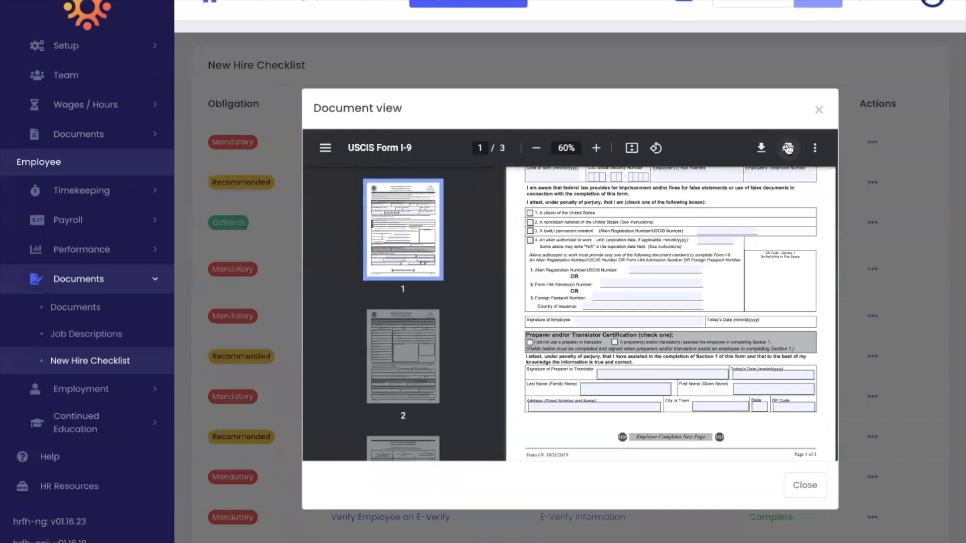
{"action": "mouse_move", "coordinate": [787, 148]}
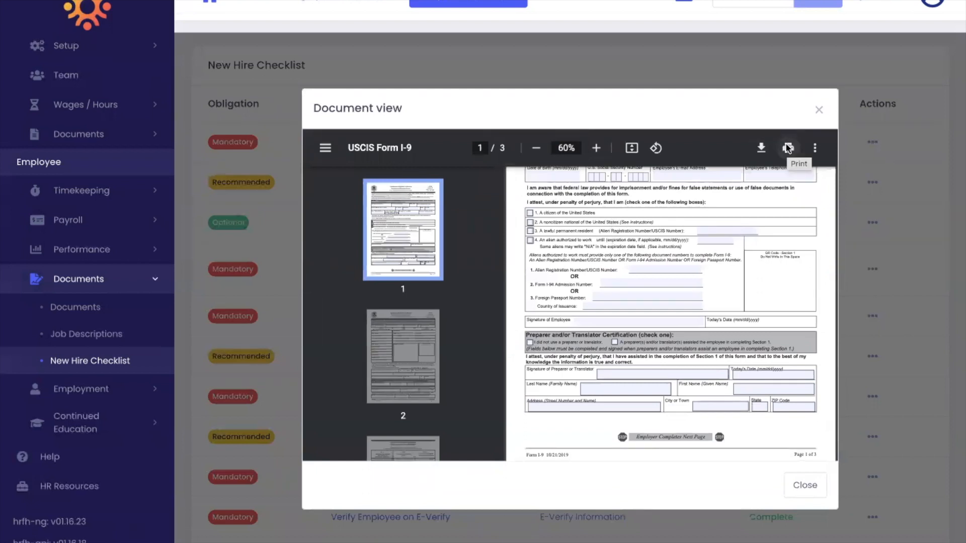
{"action": "mouse_move", "coordinate": [797, 127]}
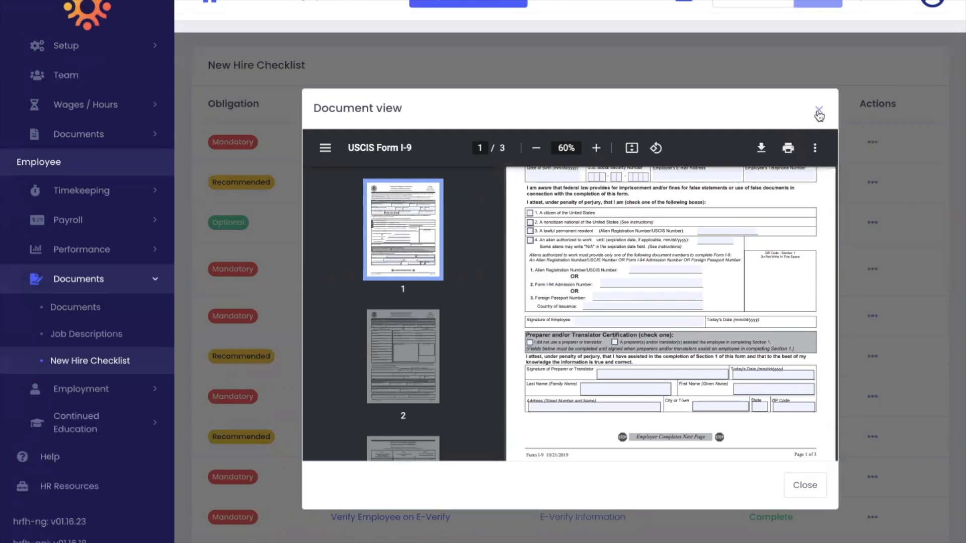
{"action": "left_click", "coordinate": [818, 107]}
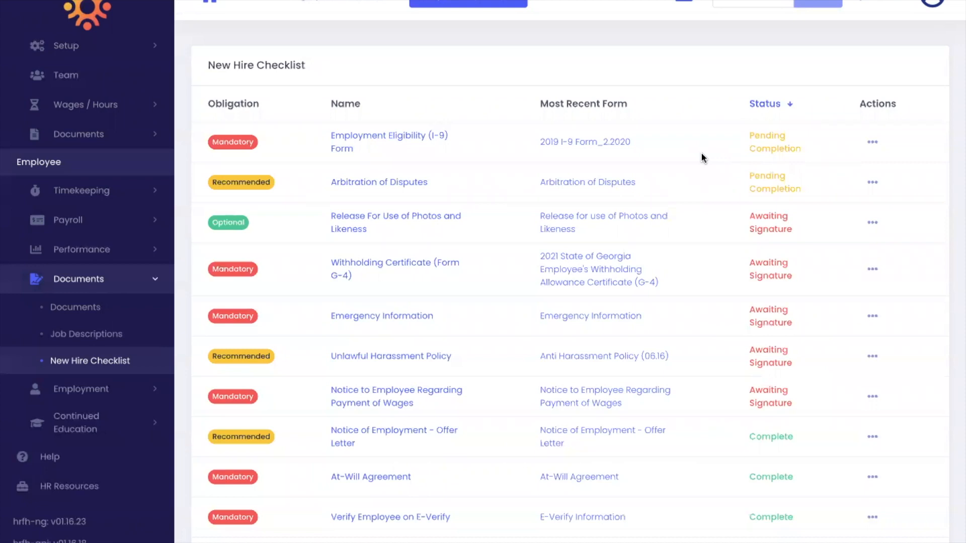
{"action": "mouse_move", "coordinate": [181, 276]}
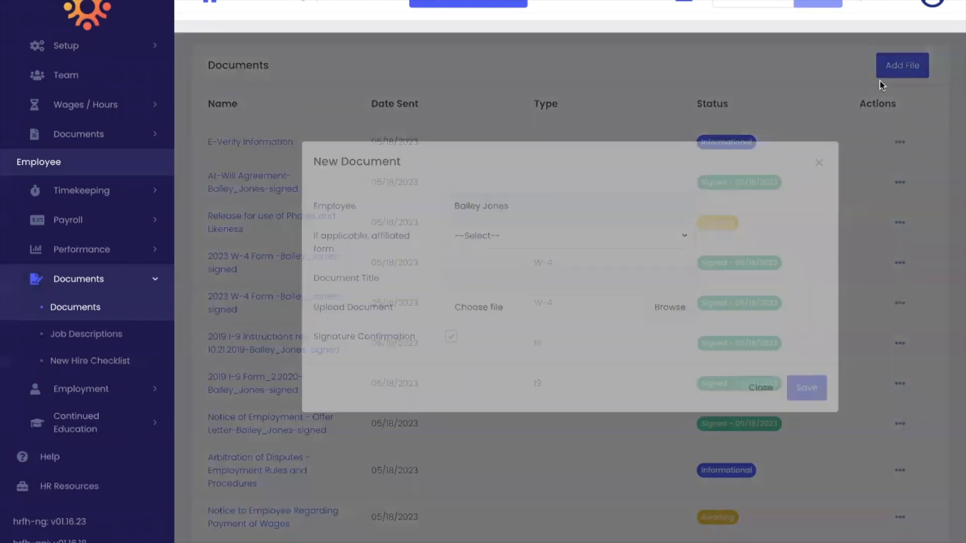
{"action": "left_click", "coordinate": [759, 388]}
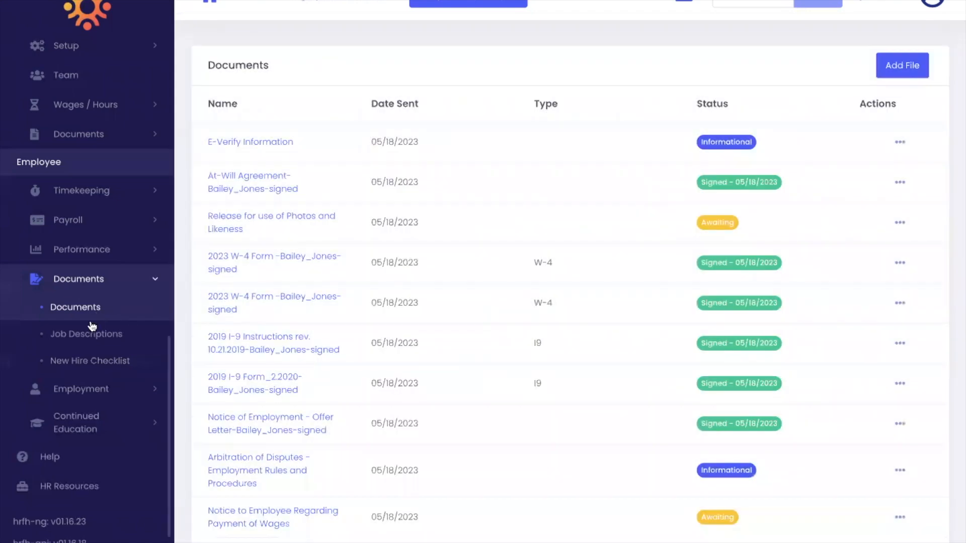
{"action": "left_click", "coordinate": [90, 361]}
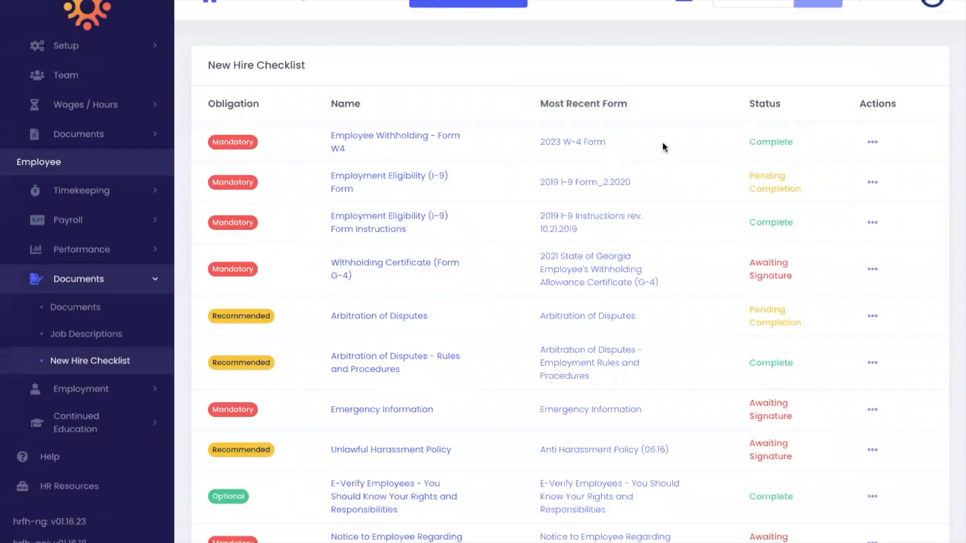
{"action": "left_click", "coordinate": [871, 182]}
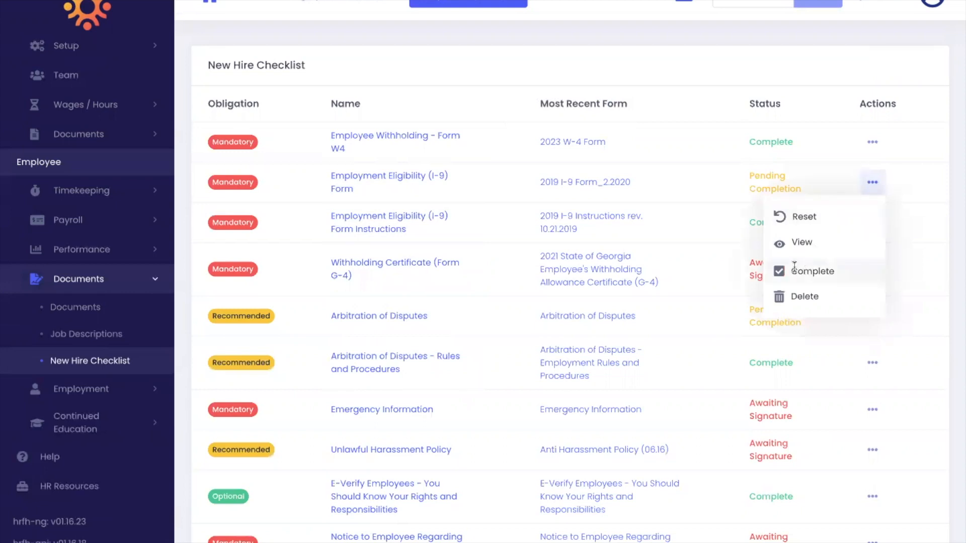
{"action": "left_click", "coordinate": [804, 271]}
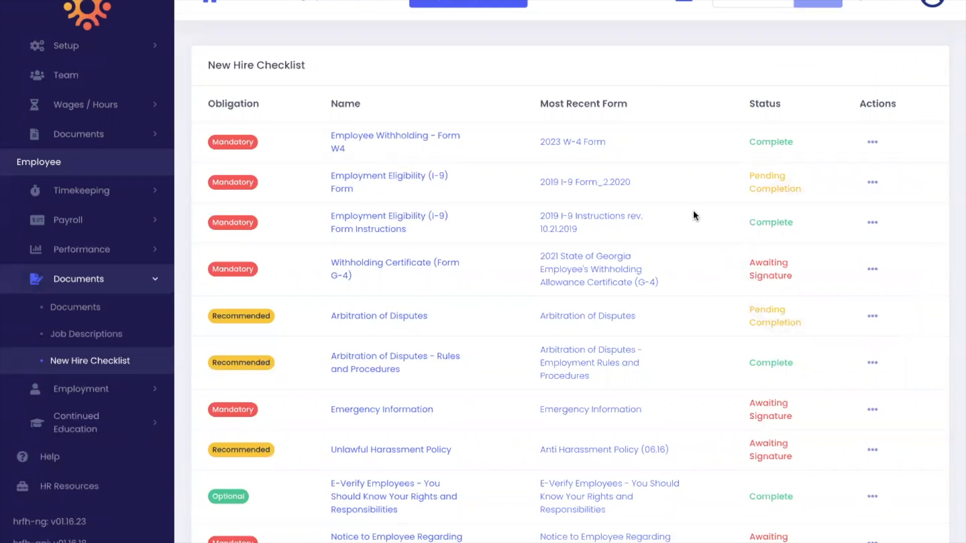
{"action": "mouse_move", "coordinate": [580, 320]}
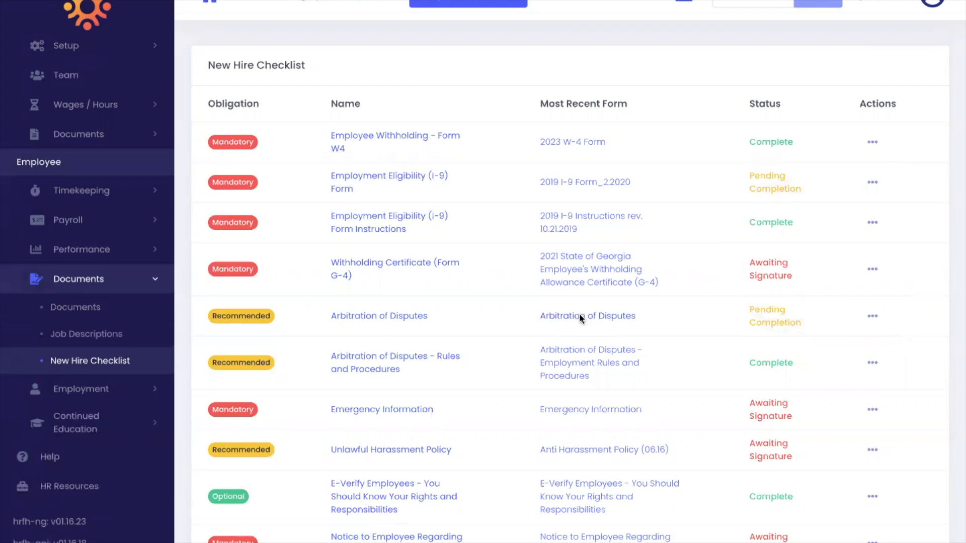
{"action": "left_click", "coordinate": [588, 316]}
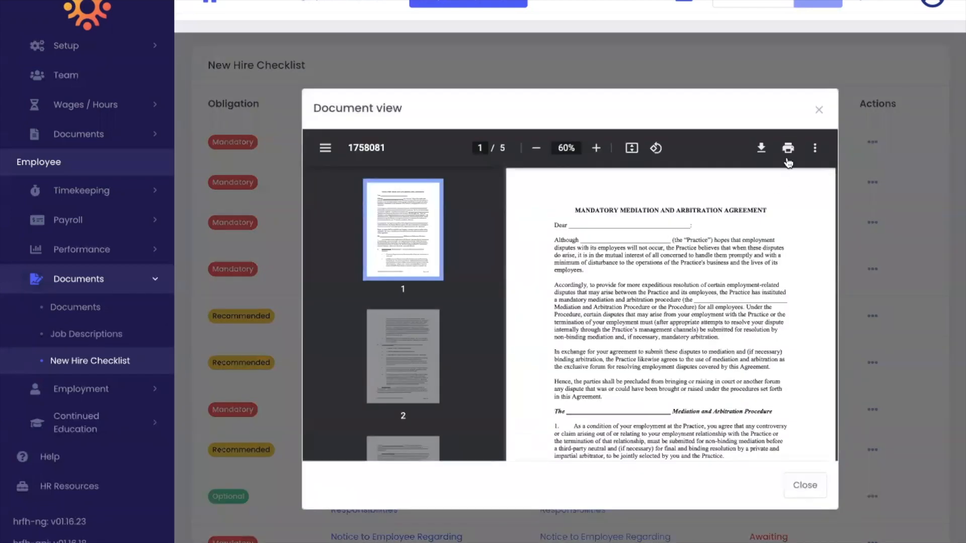
{"action": "mouse_move", "coordinate": [819, 110]}
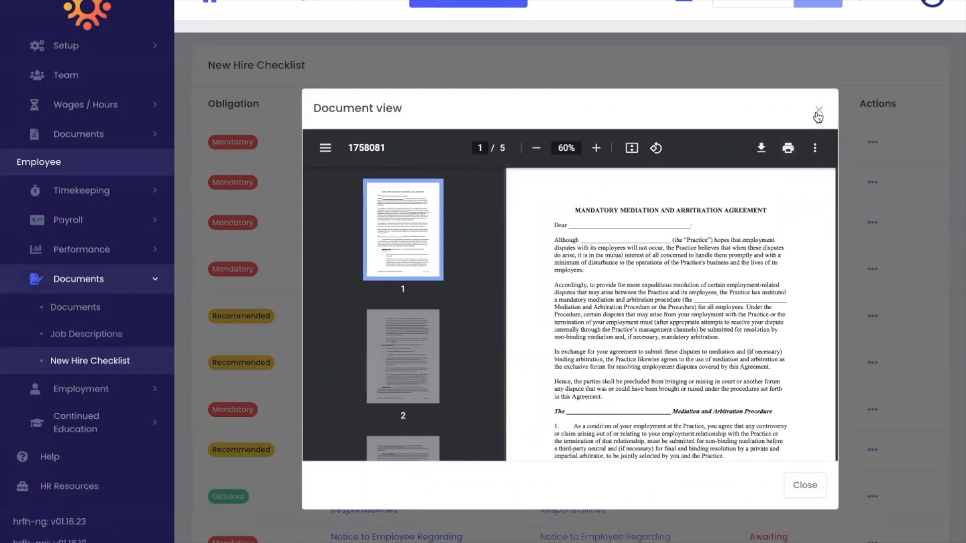
{"action": "left_click", "coordinate": [817, 109]}
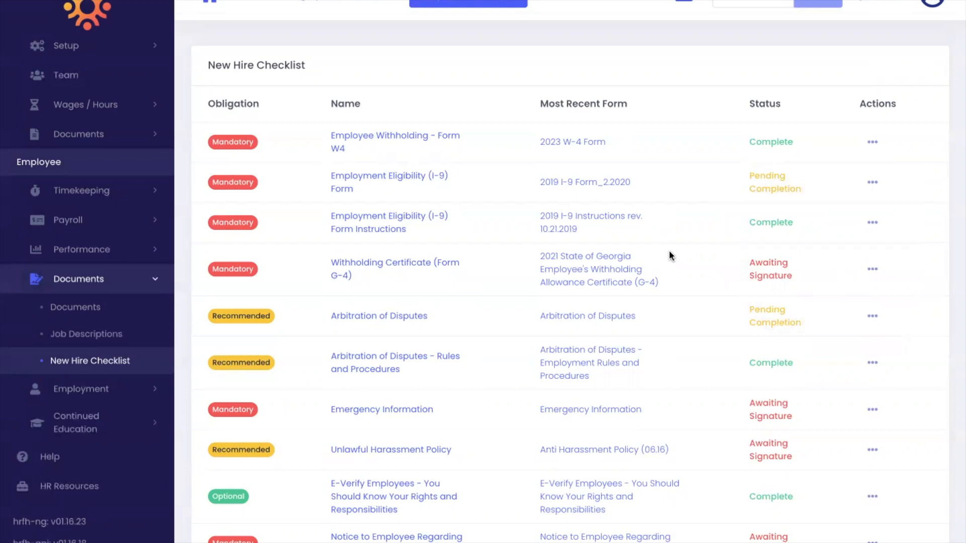
{"action": "mouse_move", "coordinate": [67, 318]}
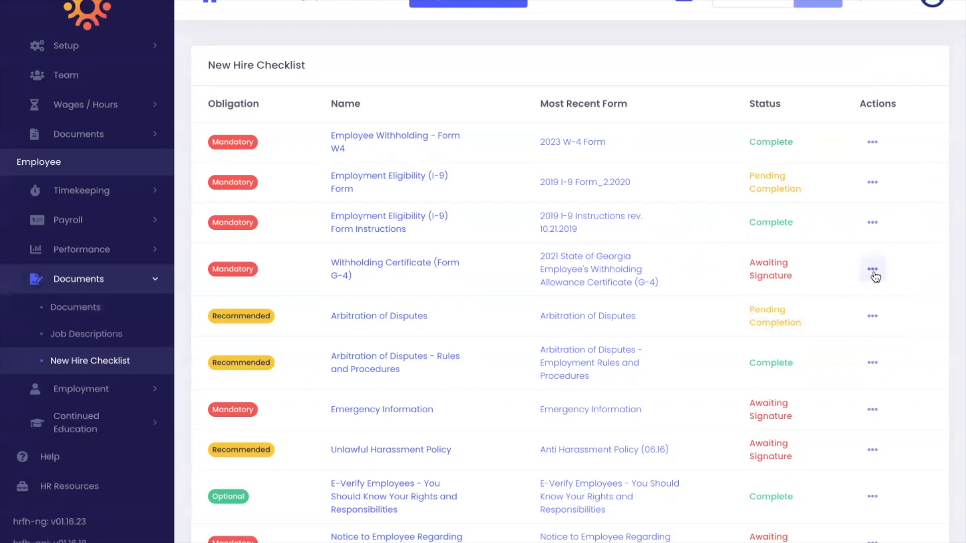
{"action": "left_click", "coordinate": [872, 316]}
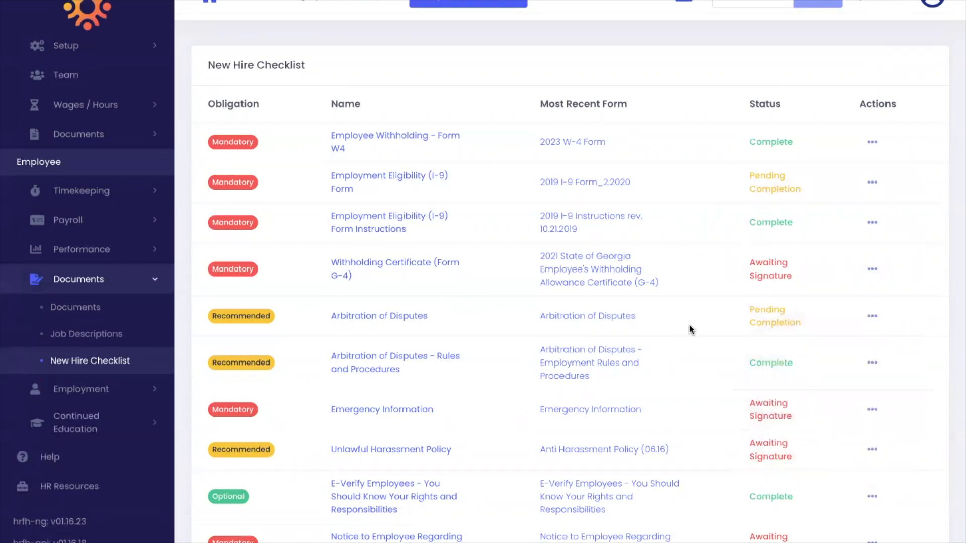
{"action": "scroll", "scroll_direction": "down", "scroll_amount": 3}
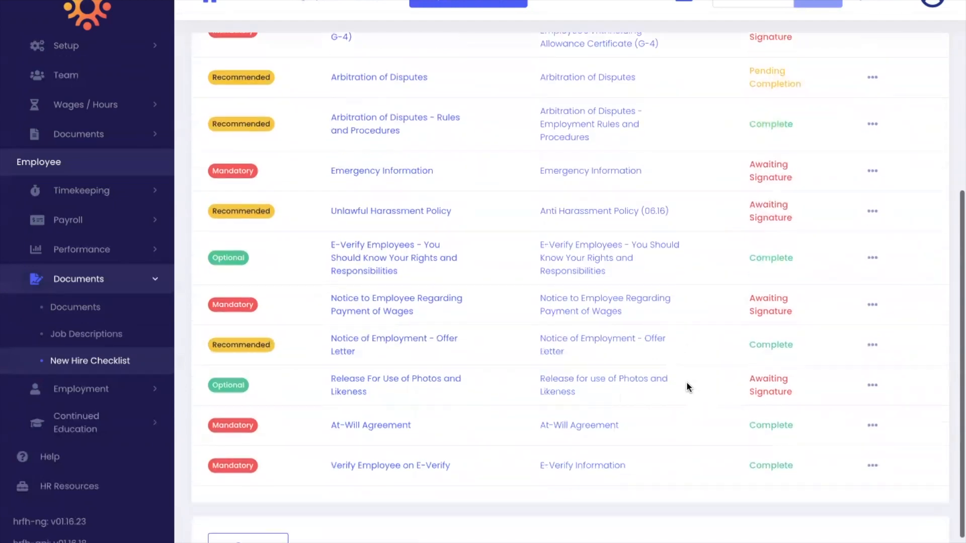
{"action": "scroll", "scroll_direction": "up", "scroll_amount": 3}
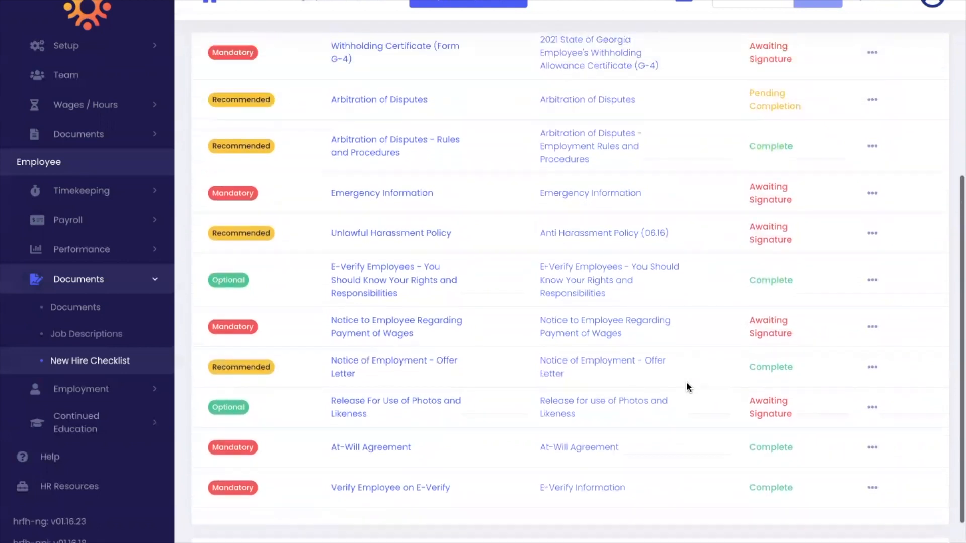